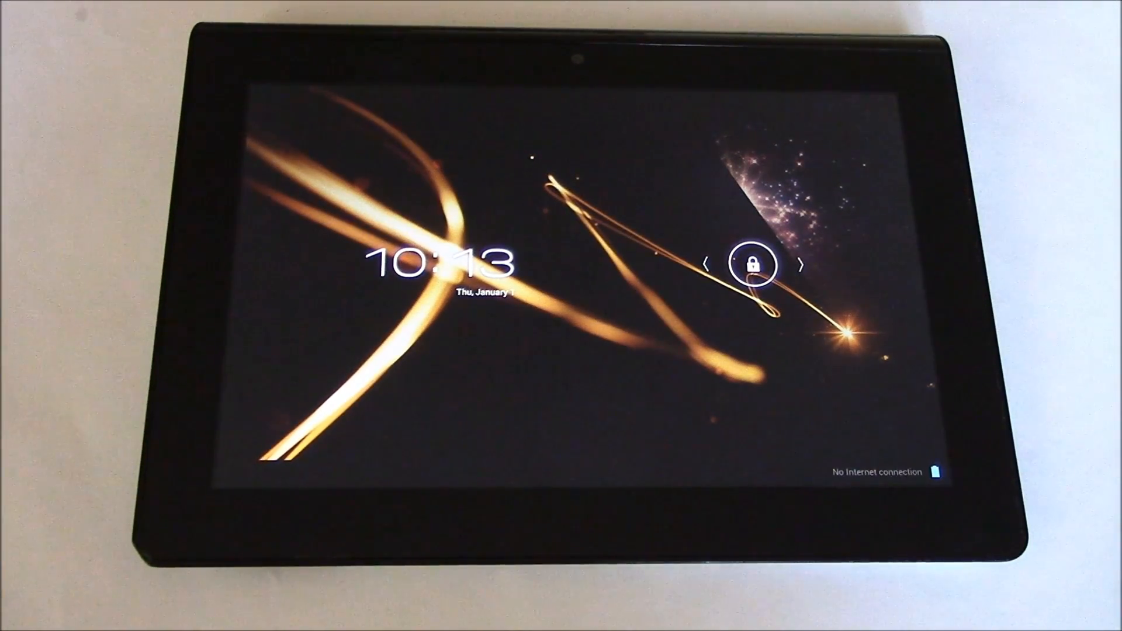
- Unlock the Sony Tablet S and confirm OK in the Power off dialog
click(751, 265)
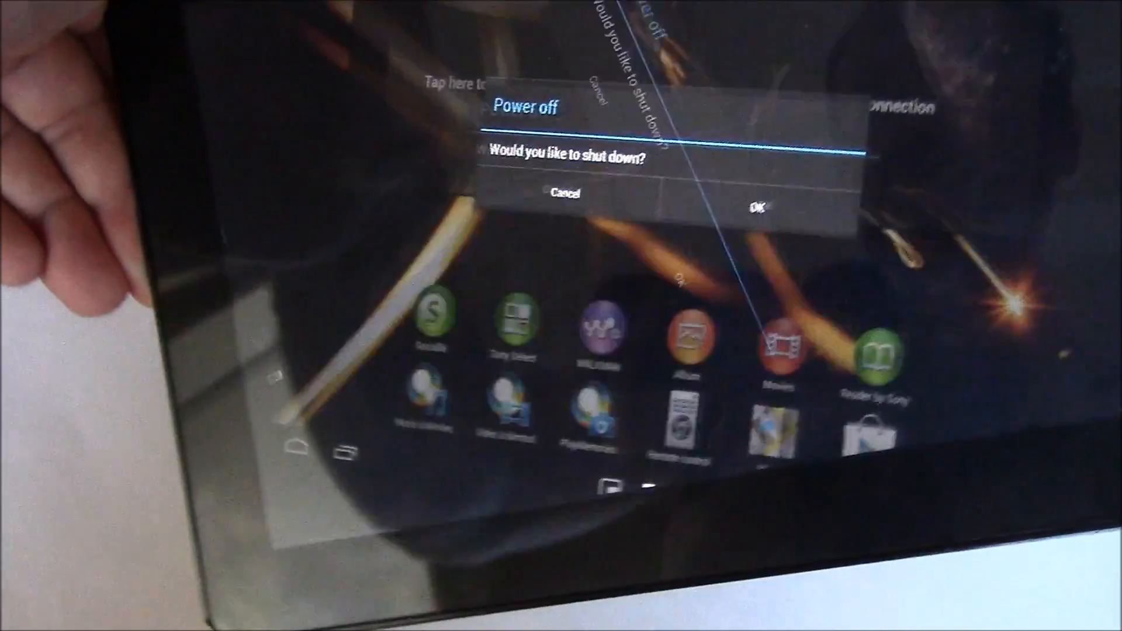
click(756, 211)
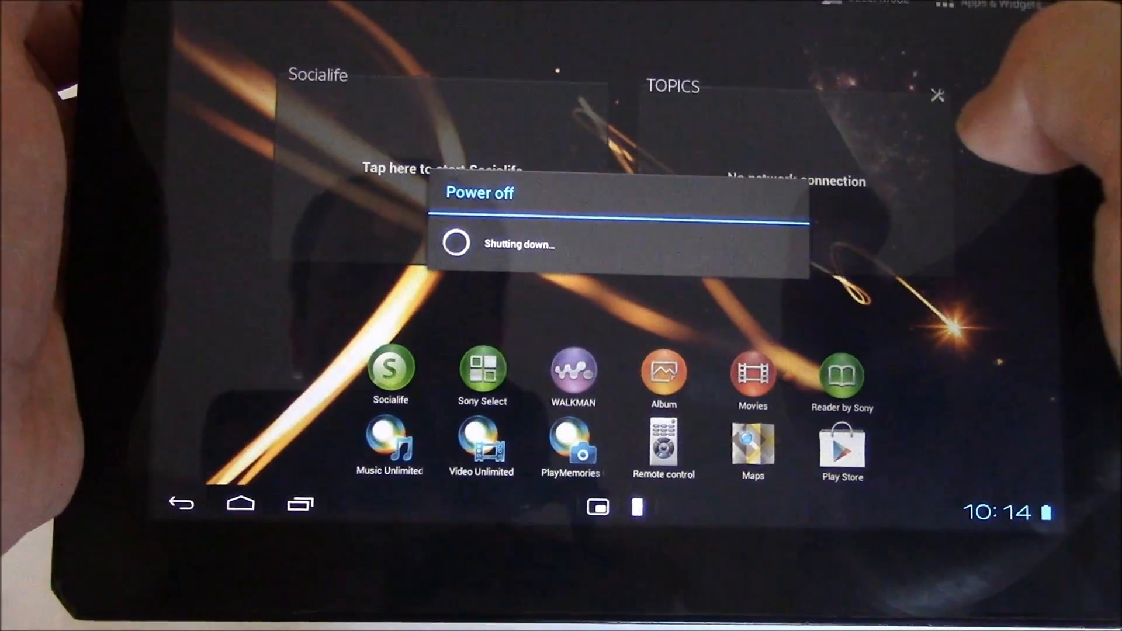